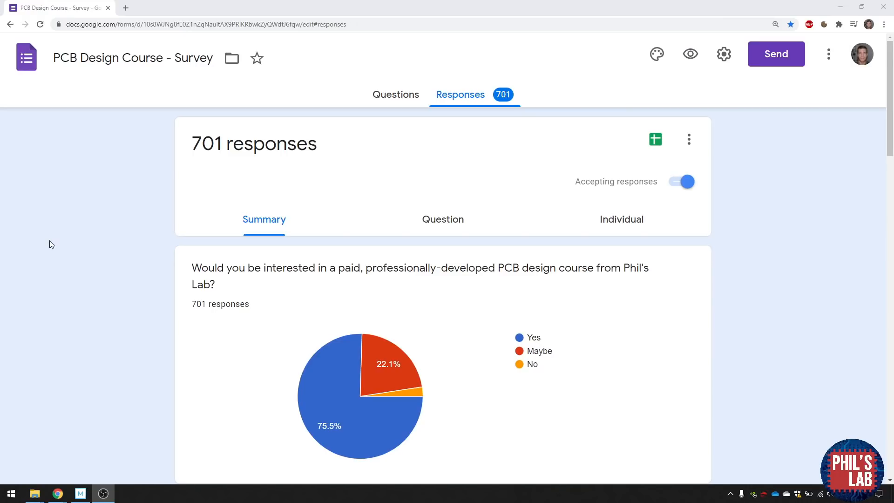
{"action": "mouse_move", "coordinate": [197, 229]}
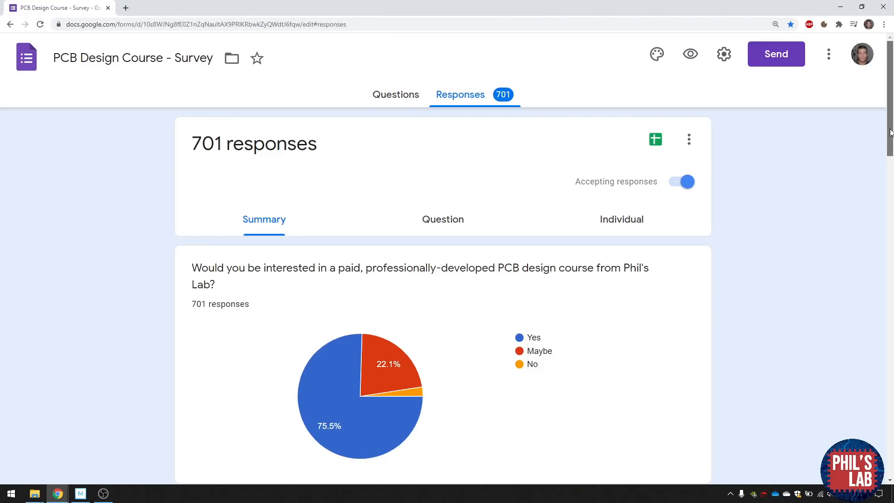
- Scroll the Summary results down to the 'How much would you be willing to pay' pie chart
{"action": "scroll", "scroll_direction": "down", "scroll_amount": 3}
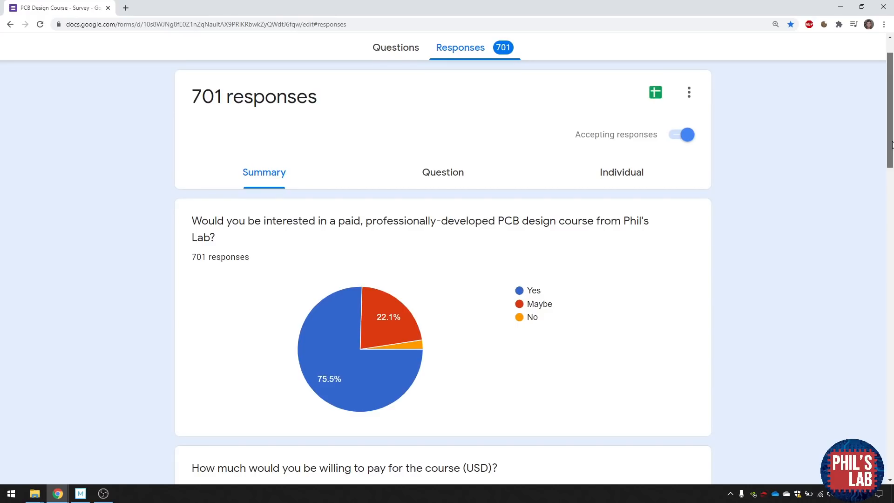
{"action": "scroll", "scroll_direction": "down", "scroll_amount": 3}
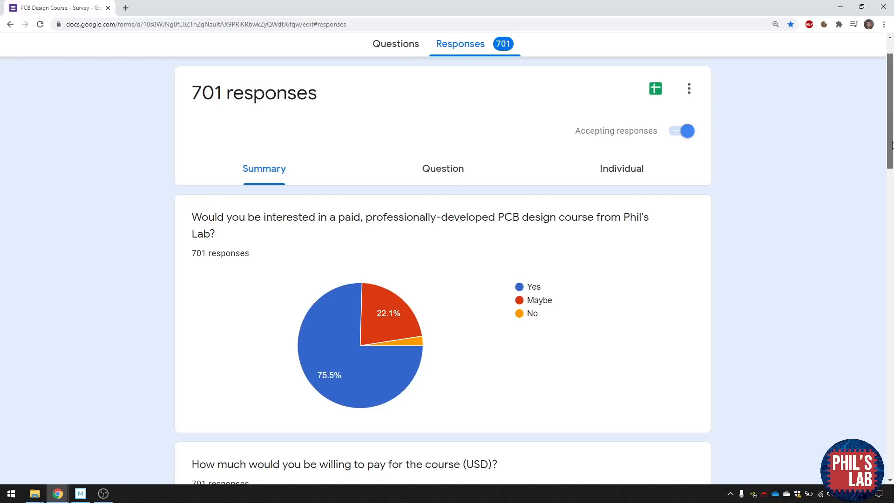
{"action": "scroll", "scroll_direction": "down", "scroll_amount": 3}
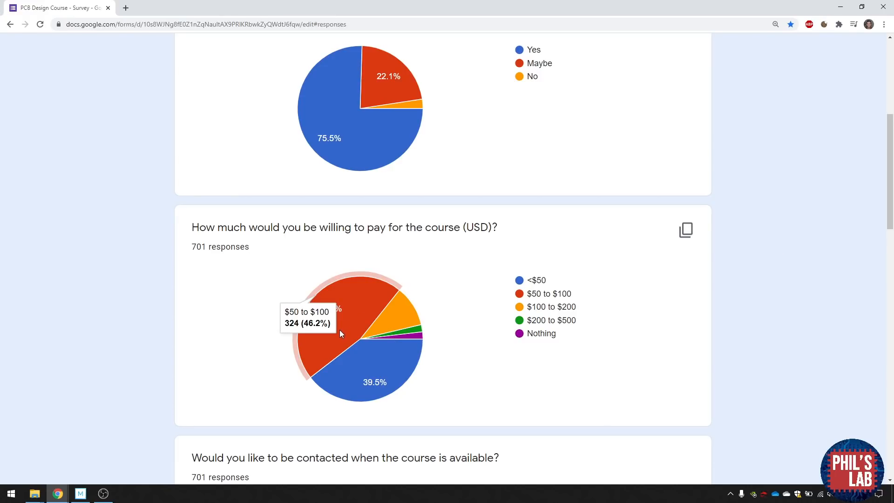
{"action": "mouse_move", "coordinate": [343, 335]}
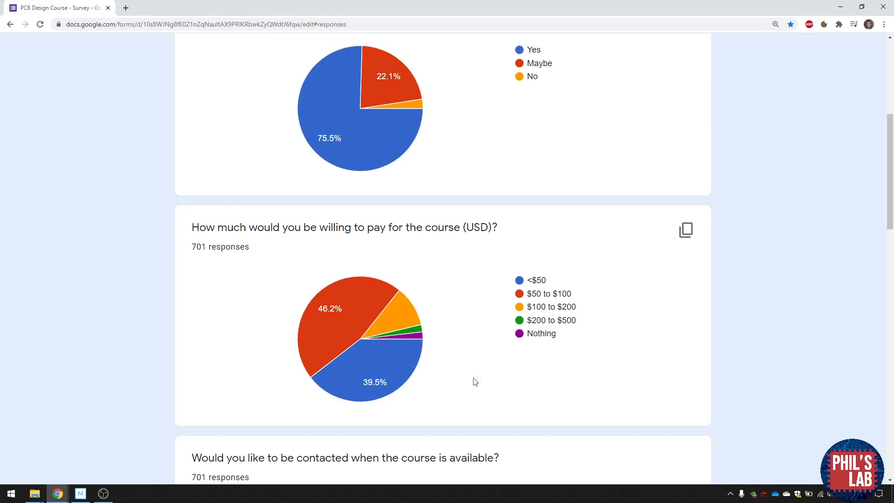
{"action": "mouse_move", "coordinate": [480, 373]}
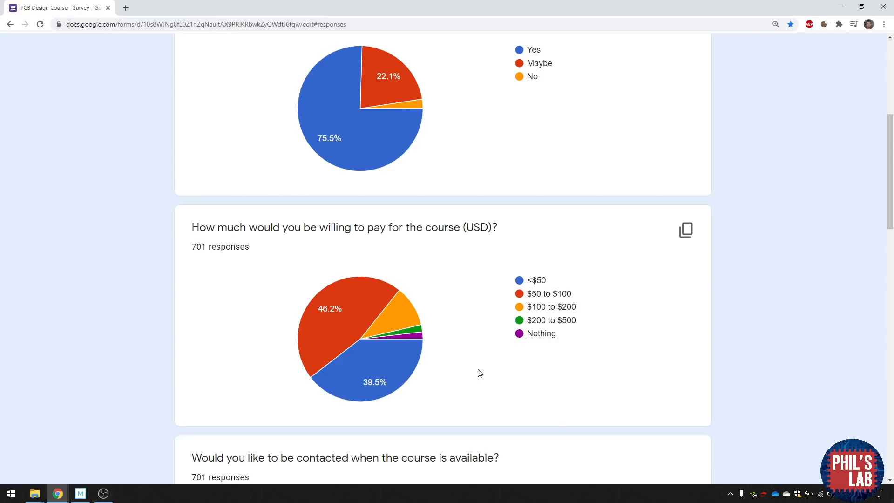
{"action": "mouse_move", "coordinate": [487, 369]}
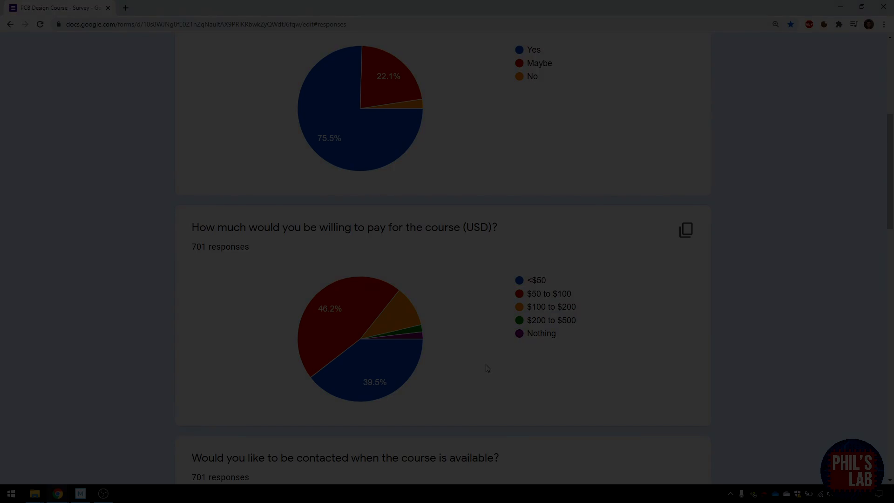
- Review the JLCPCB SMT assembly specs table covering 2-, 4- and 6-layer boards, 2–50 pcs
{"action": "left_click", "coordinate": [168, 8]}
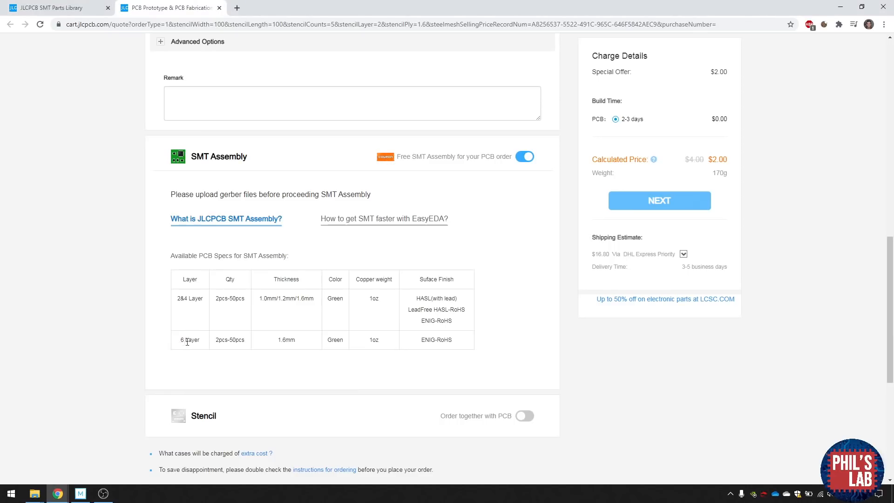
{"action": "mouse_move", "coordinate": [486, 340]}
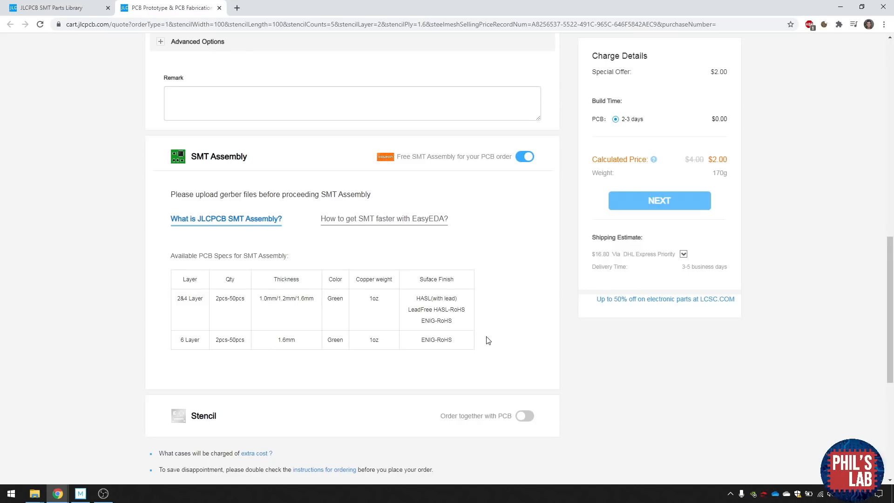
{"action": "left_click_drag", "start_coordinate": [371, 339], "coordinate": [452, 339]}
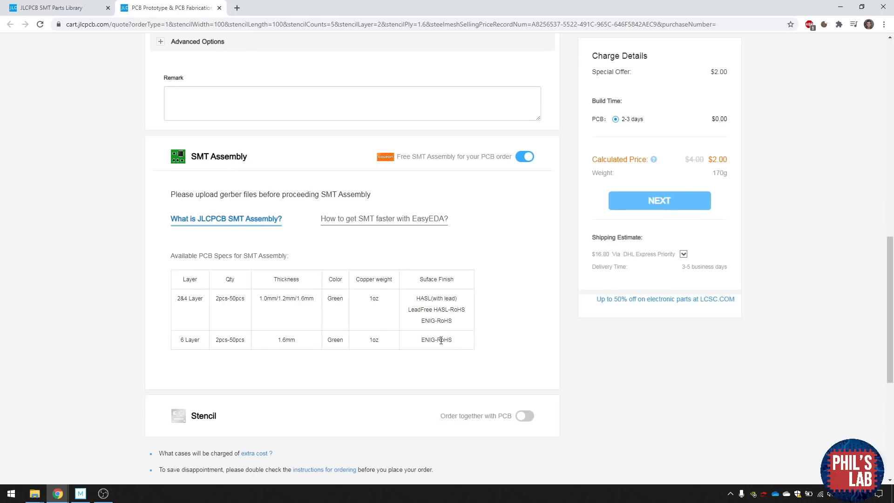
{"action": "mouse_move", "coordinate": [311, 285]}
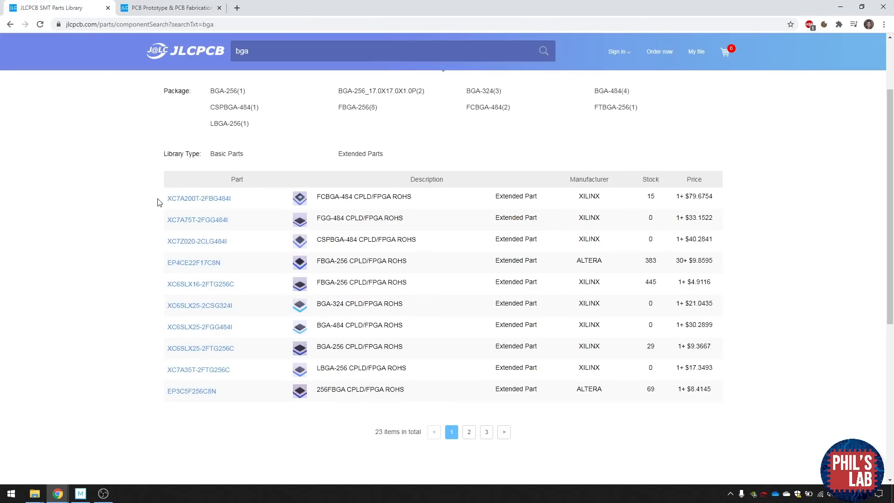
- Expand the XC6SLX16-2FTG256C details: FBGA-256, 445 in stock, $4.91 price breaks
{"action": "left_click", "coordinate": [393, 50]}
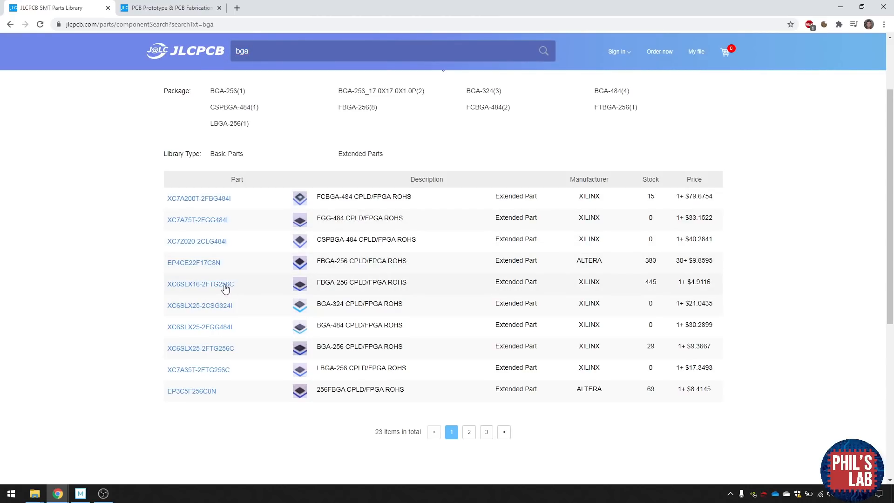
{"action": "left_click", "coordinate": [200, 284]}
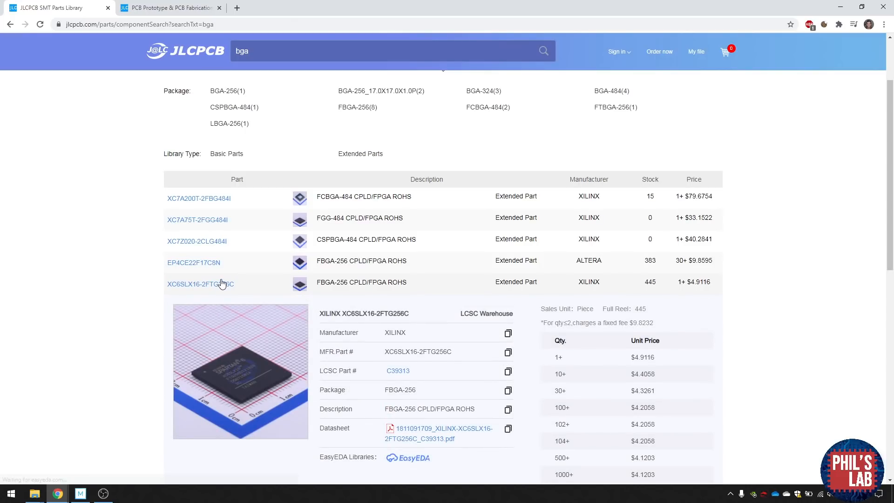
{"action": "mouse_move", "coordinate": [189, 294]}
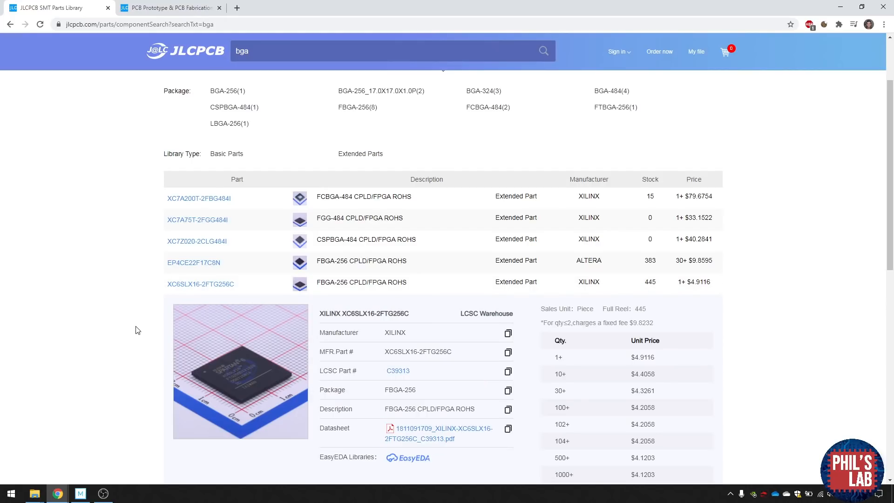
{"action": "scroll", "scroll_direction": "down", "scroll_amount": 3}
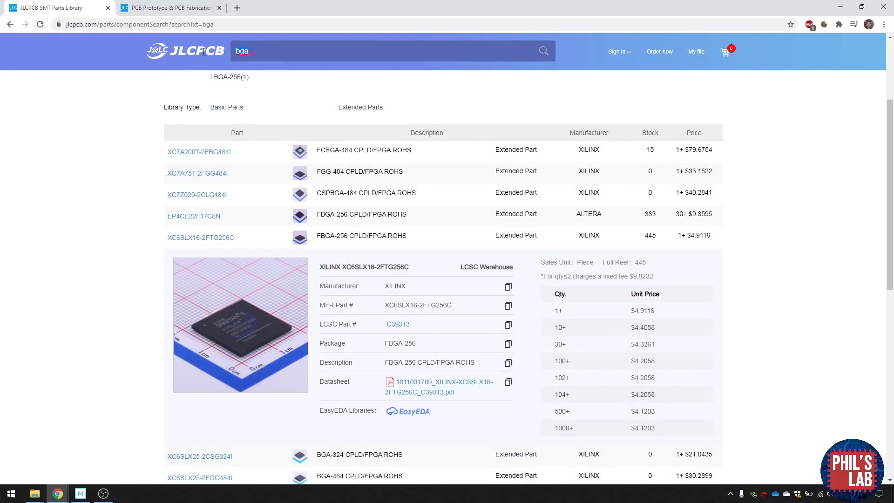
- Search 'ddr', narrow to BGA-96, and expand the Micron MT40A512M16JY-083E:B details
{"action": "type", "text": "ddr"}
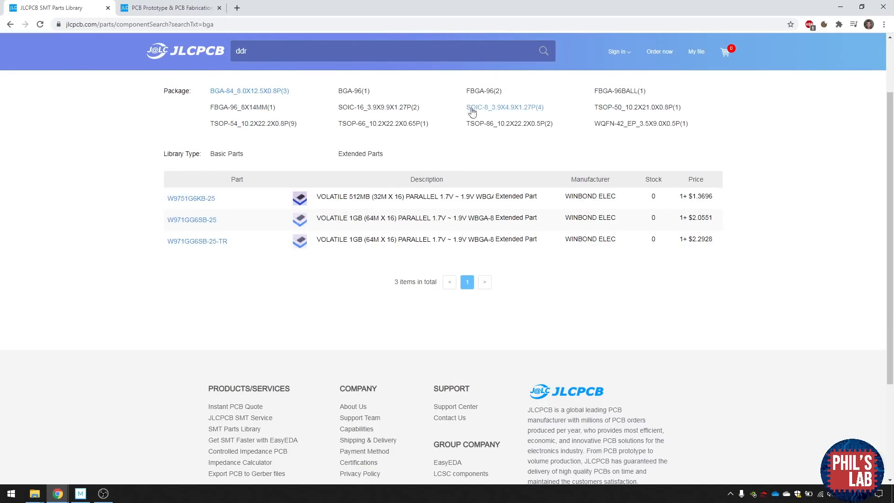
{"action": "left_click", "coordinate": [353, 90]}
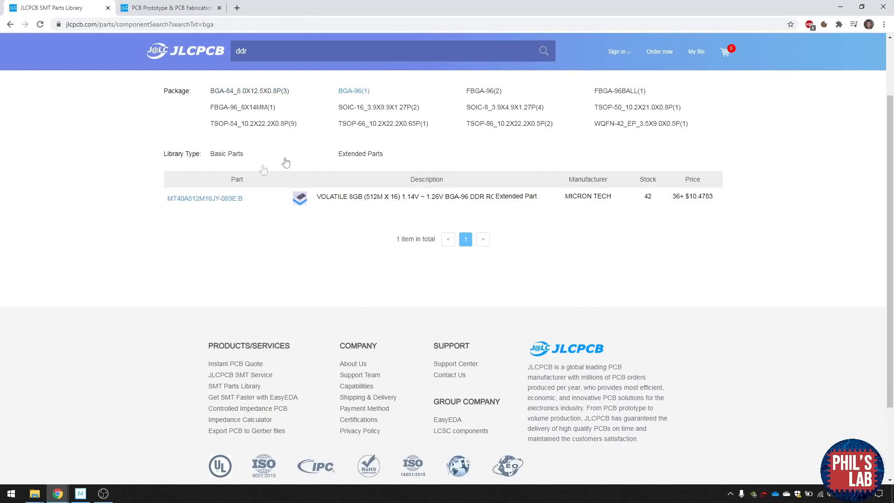
{"action": "left_click", "coordinate": [205, 197]}
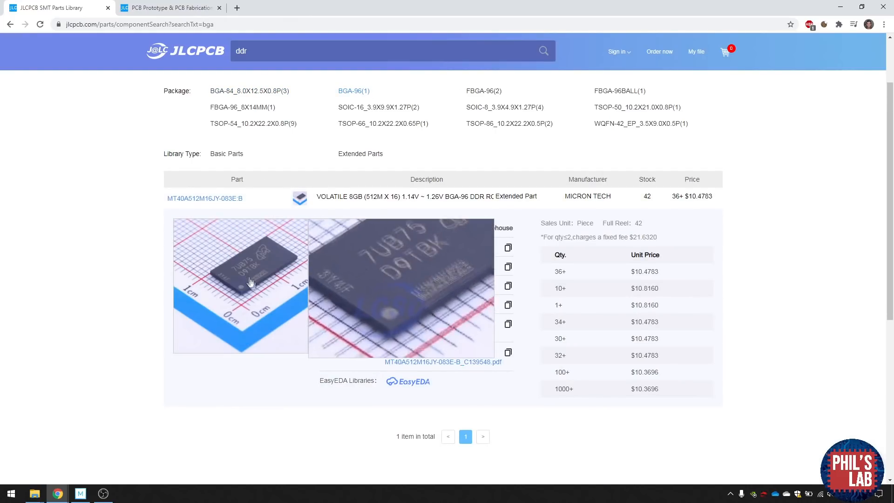